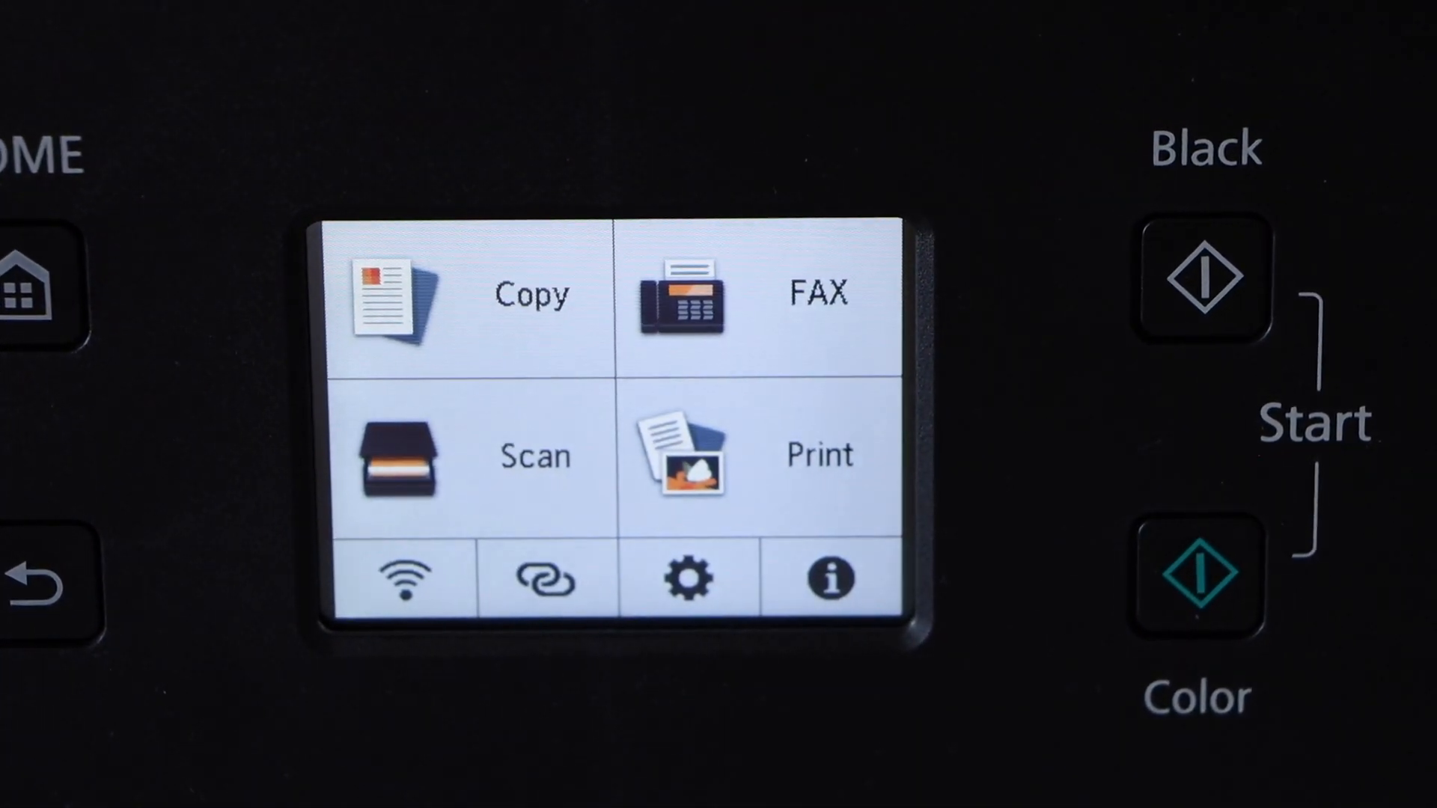
# From LAN settings, enter Wireless Direct and start the Connect to smartphone flow.
pyautogui.click(397, 578)
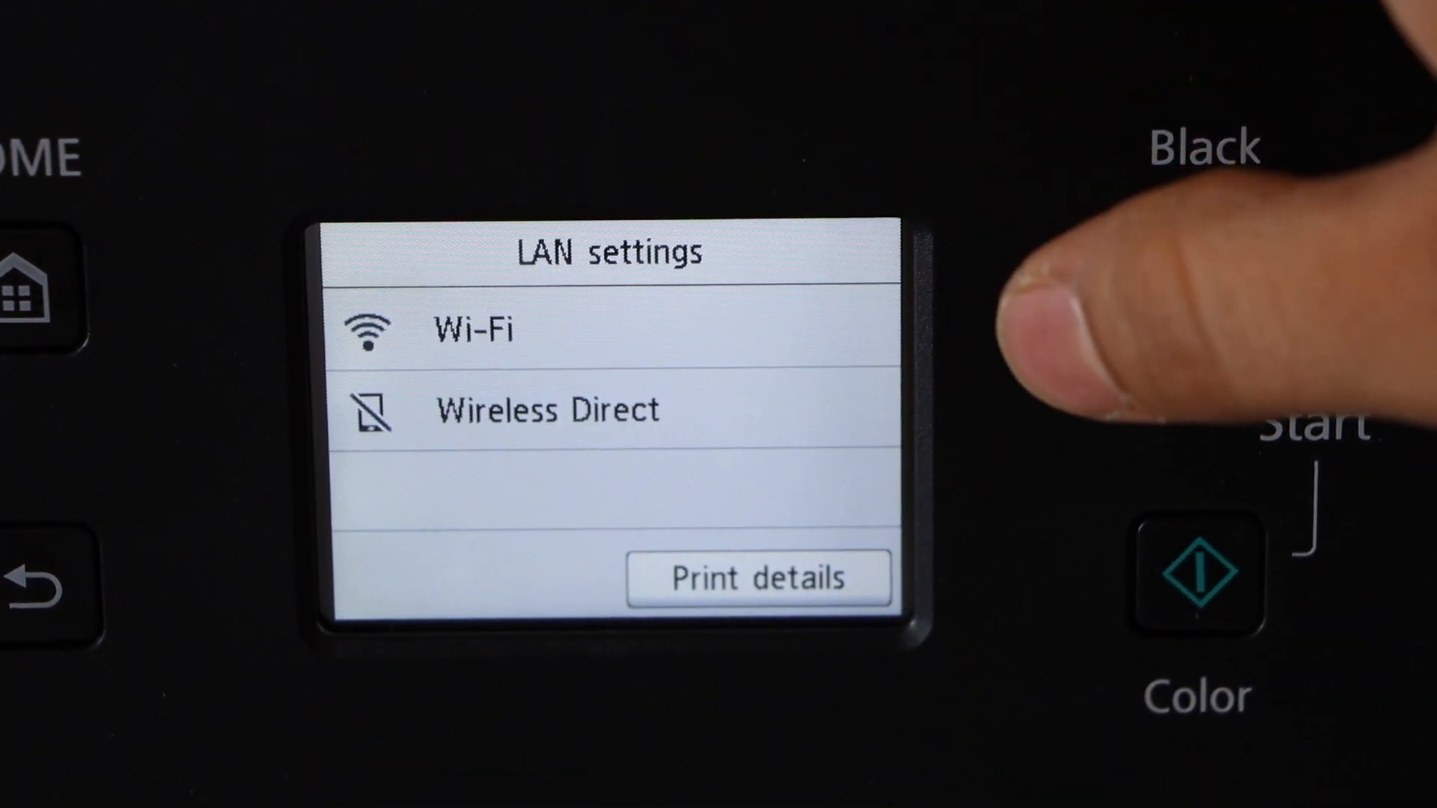
pyautogui.click(547, 410)
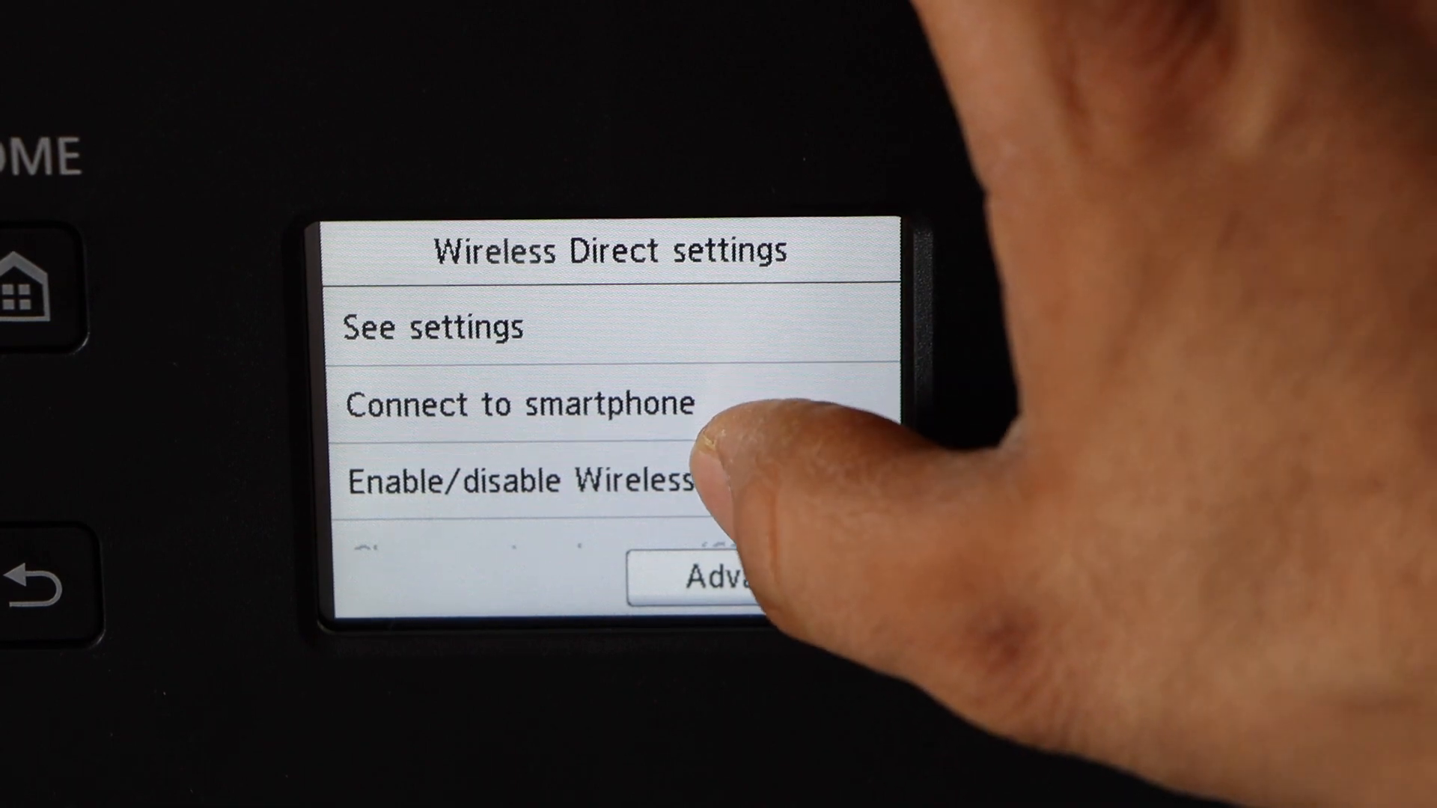
pyautogui.click(522, 480)
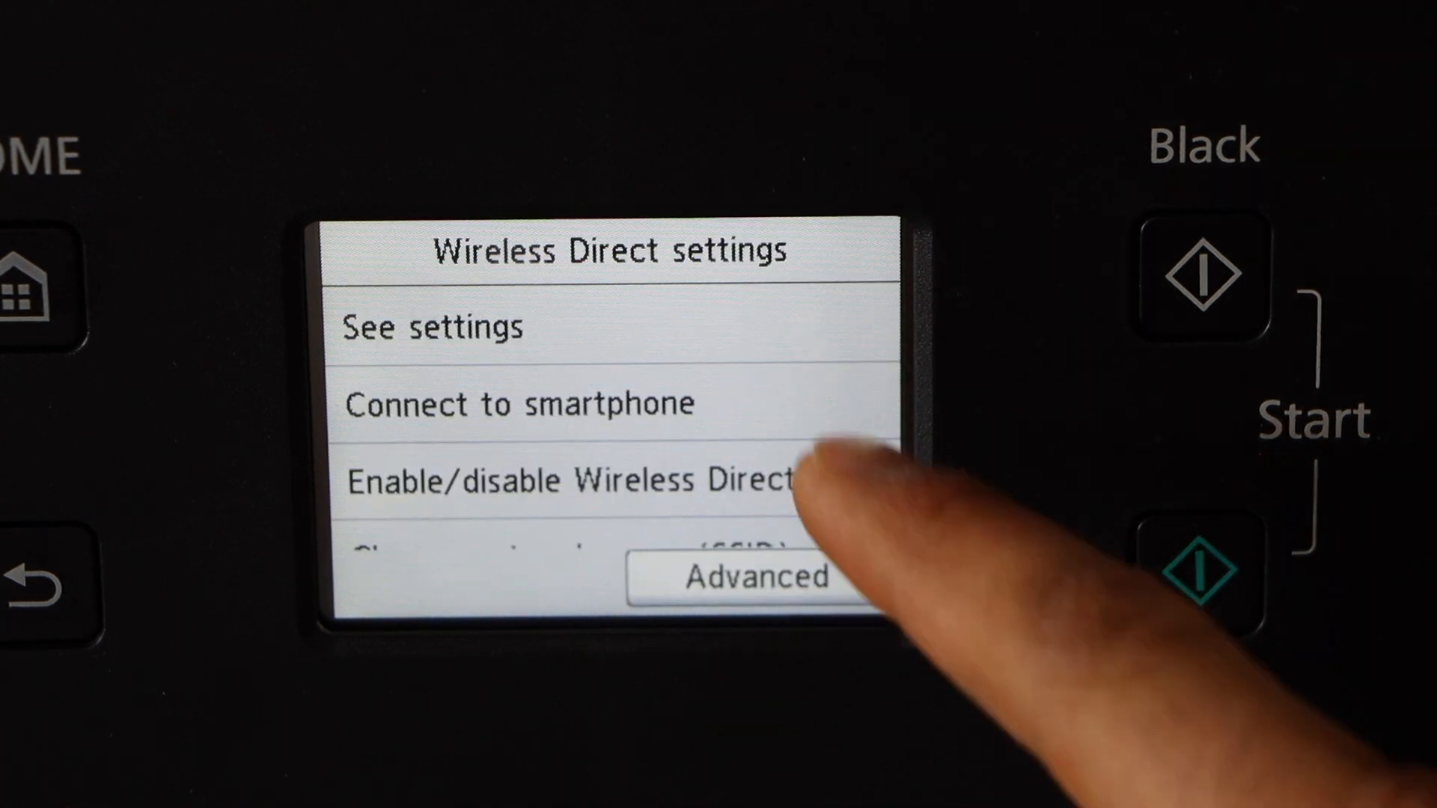
pyautogui.click(519, 403)
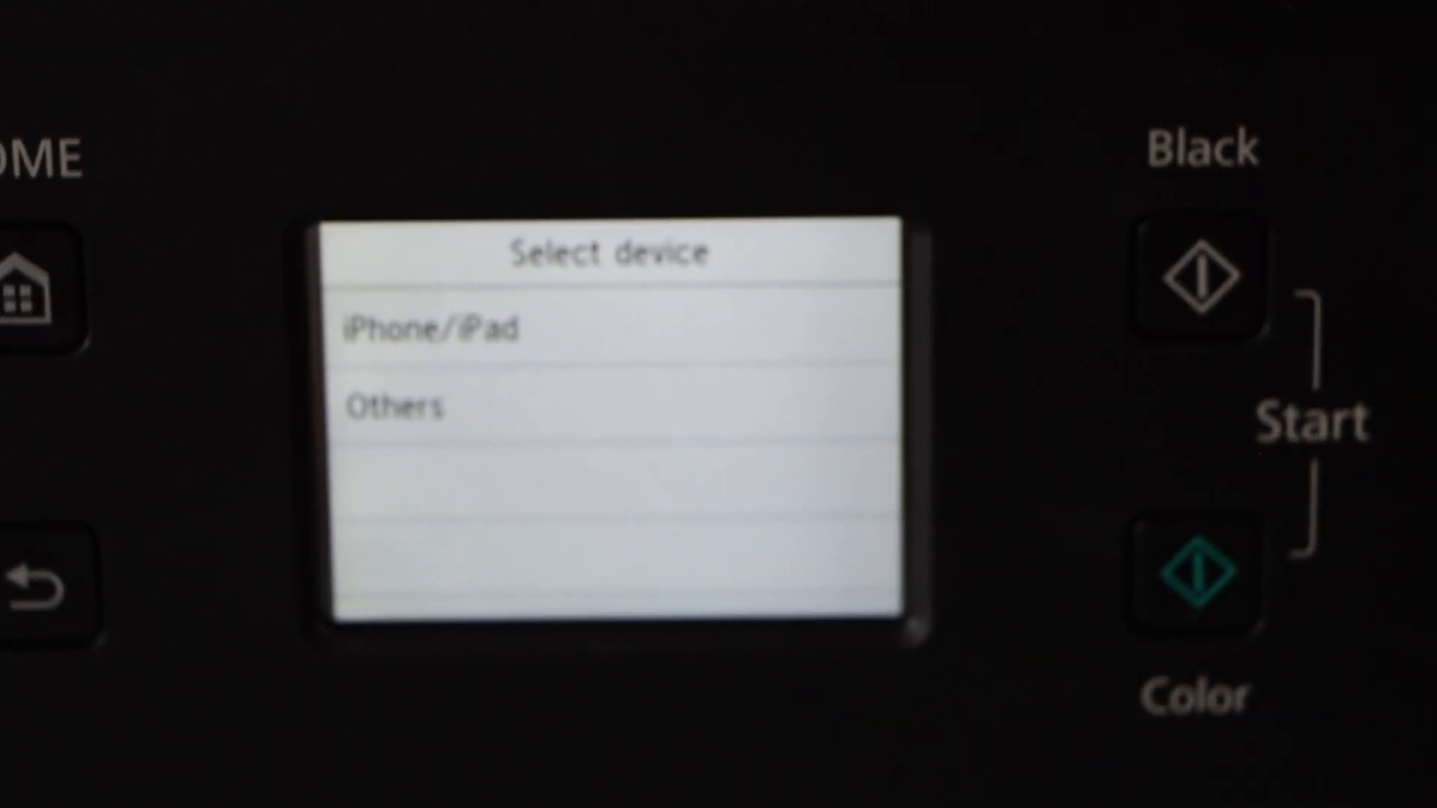
# Choose Others as the device, accept the notice and reveal the Wireless Direct password.
pyautogui.click(432, 329)
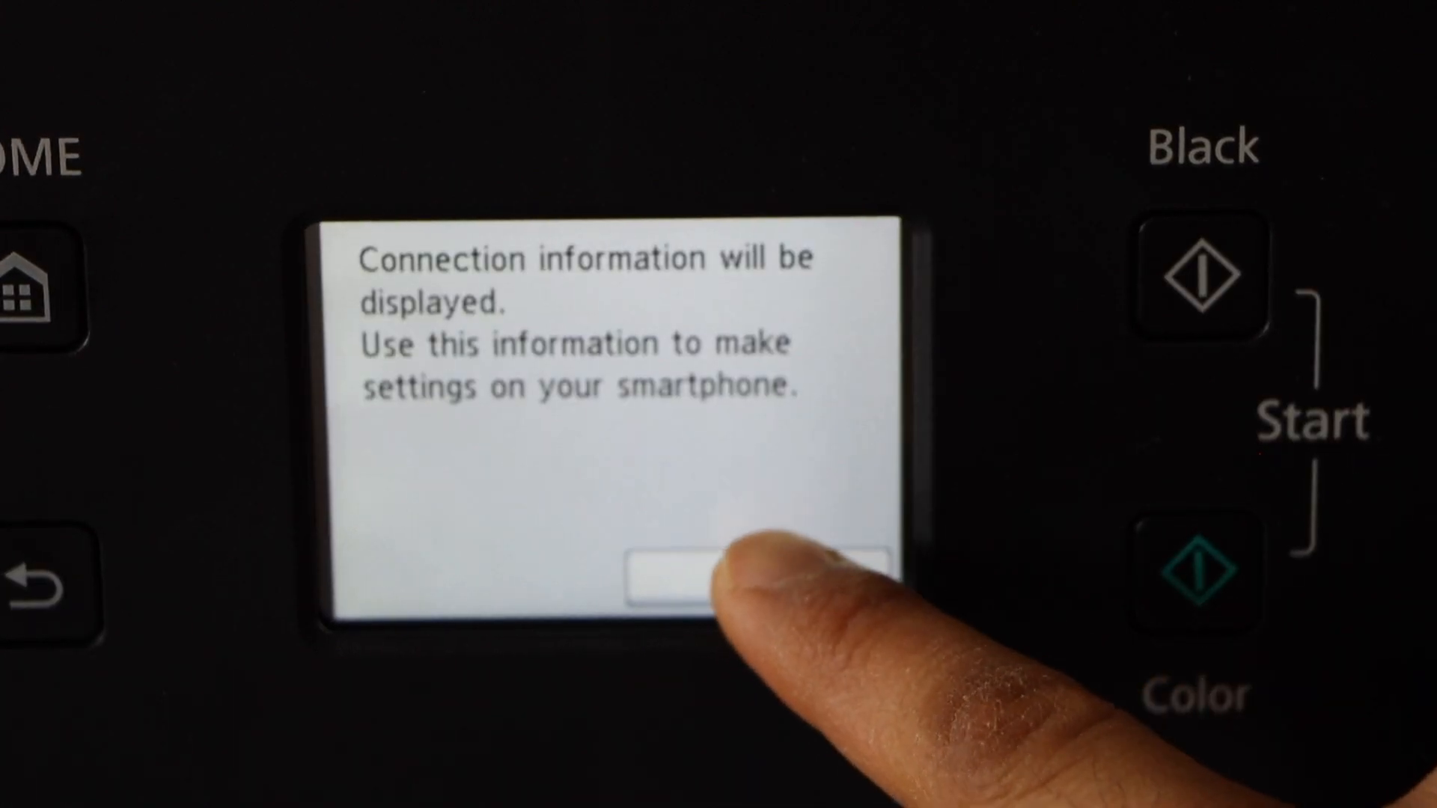
pyautogui.click(761, 569)
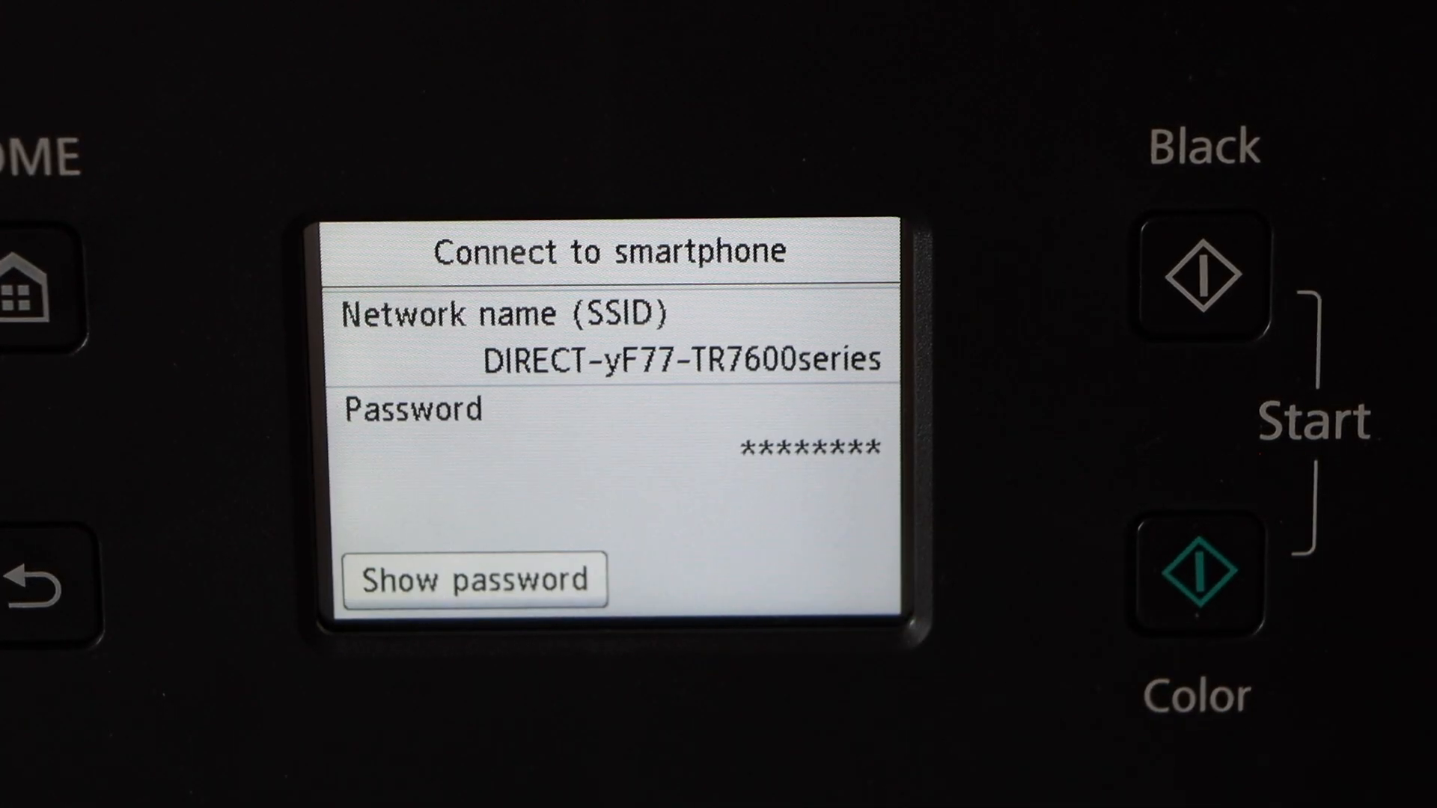
pyautogui.click(475, 580)
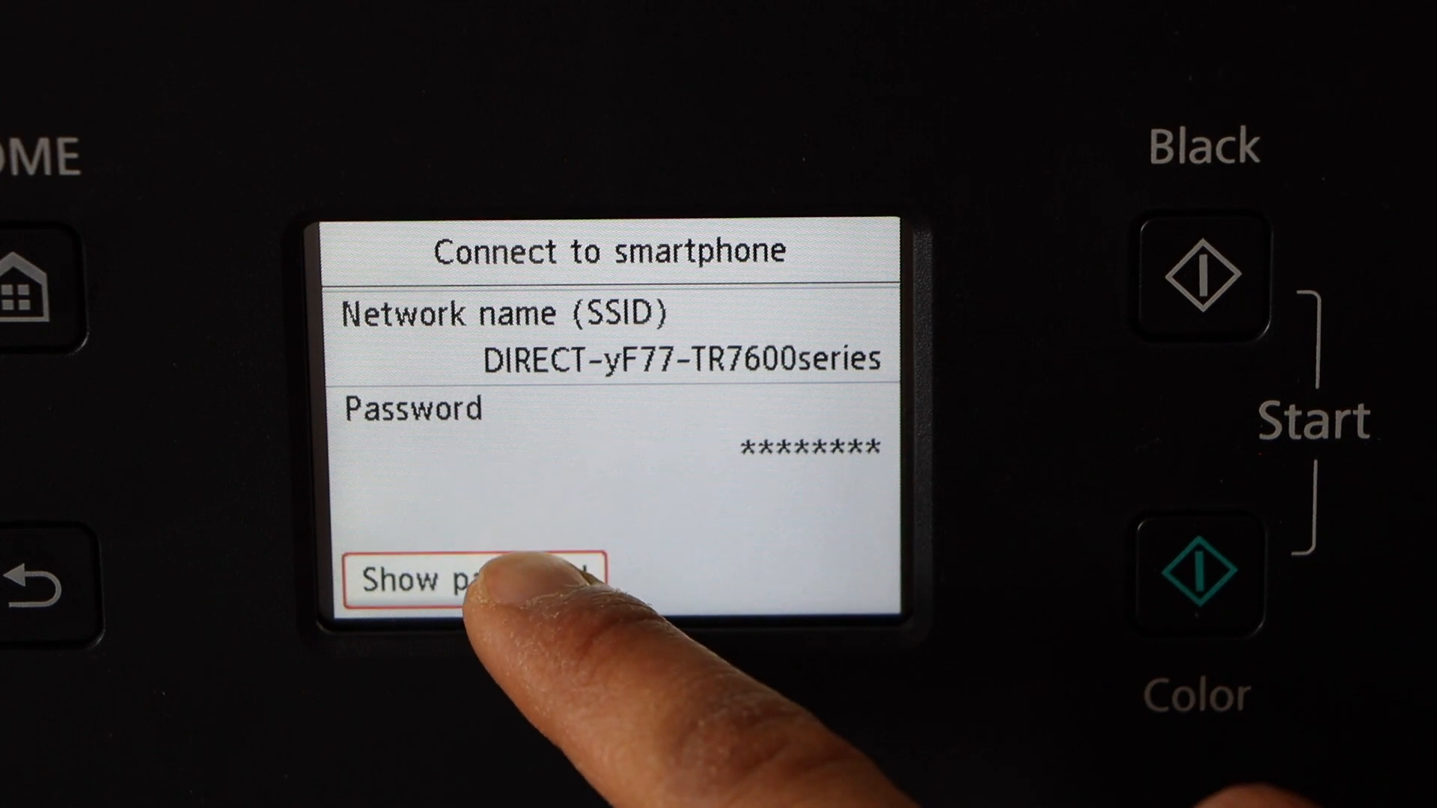
pyautogui.click(458, 579)
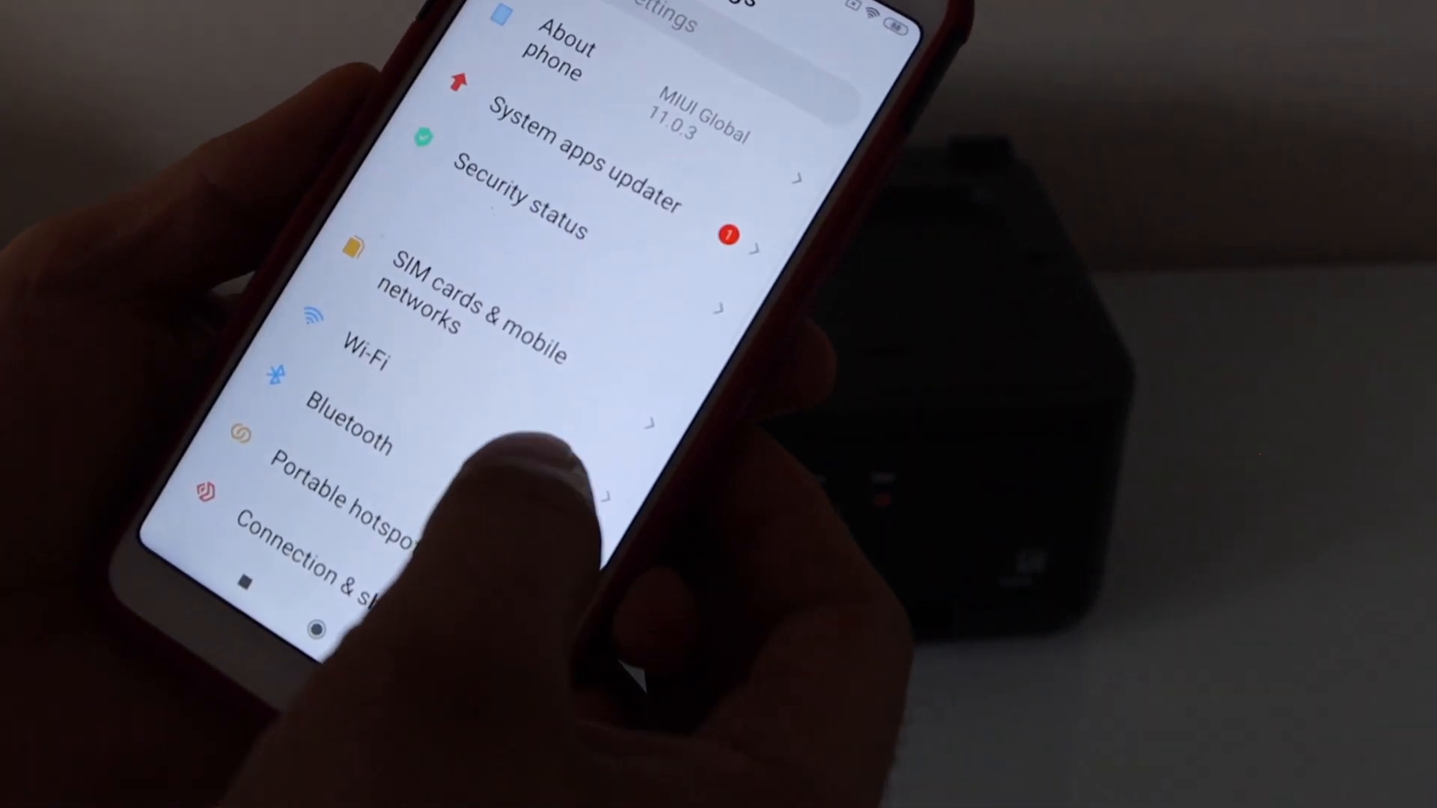
# Join the DIRECT-…TR7600series network from the phone's Wi-Fi settings using the printer's password.
pyautogui.click(364, 357)
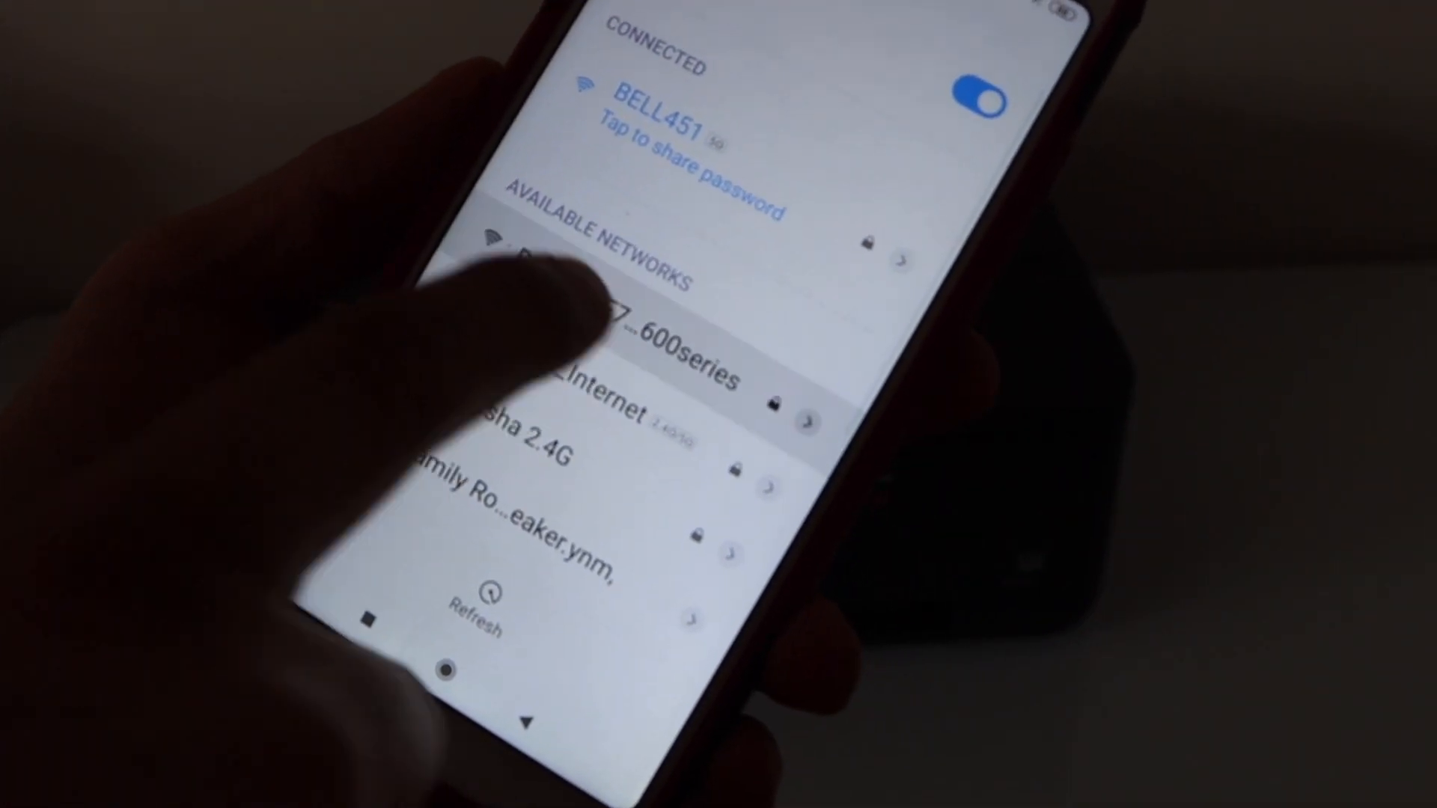
pyautogui.click(661, 353)
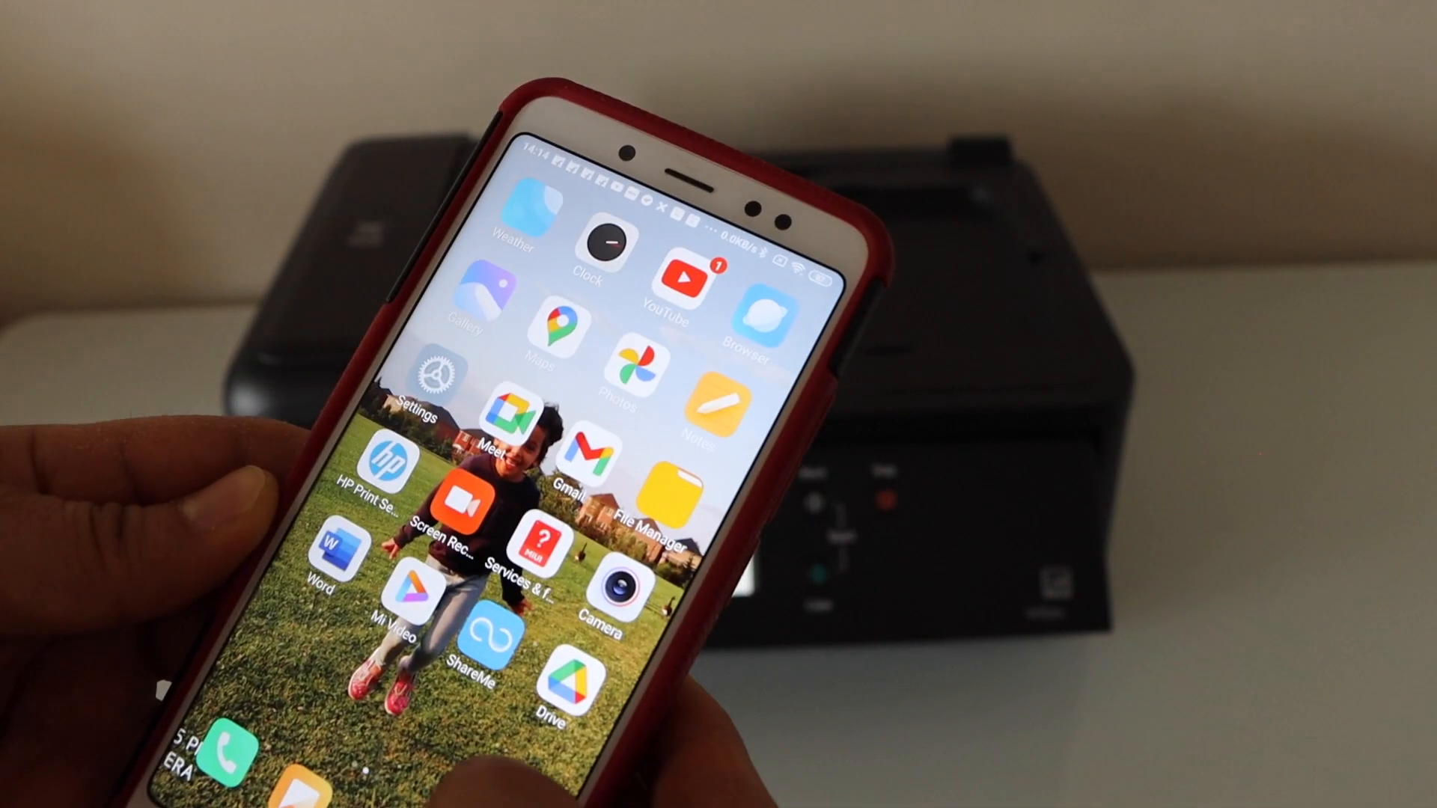
# Launch Canon PRINT from the home screen and dismiss the 'Learn more' tips popup.
pyautogui.hscroll(-3)
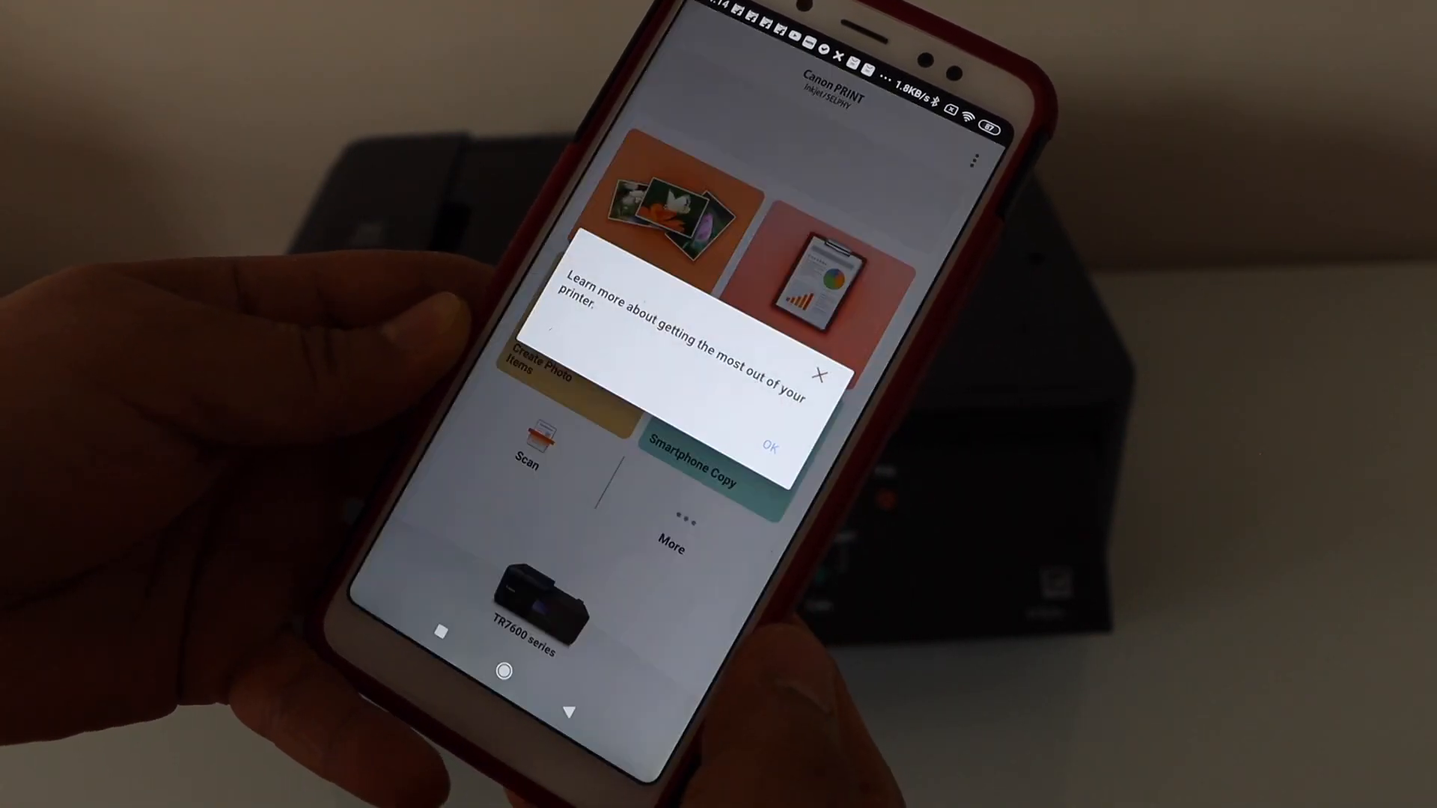
pyautogui.click(769, 446)
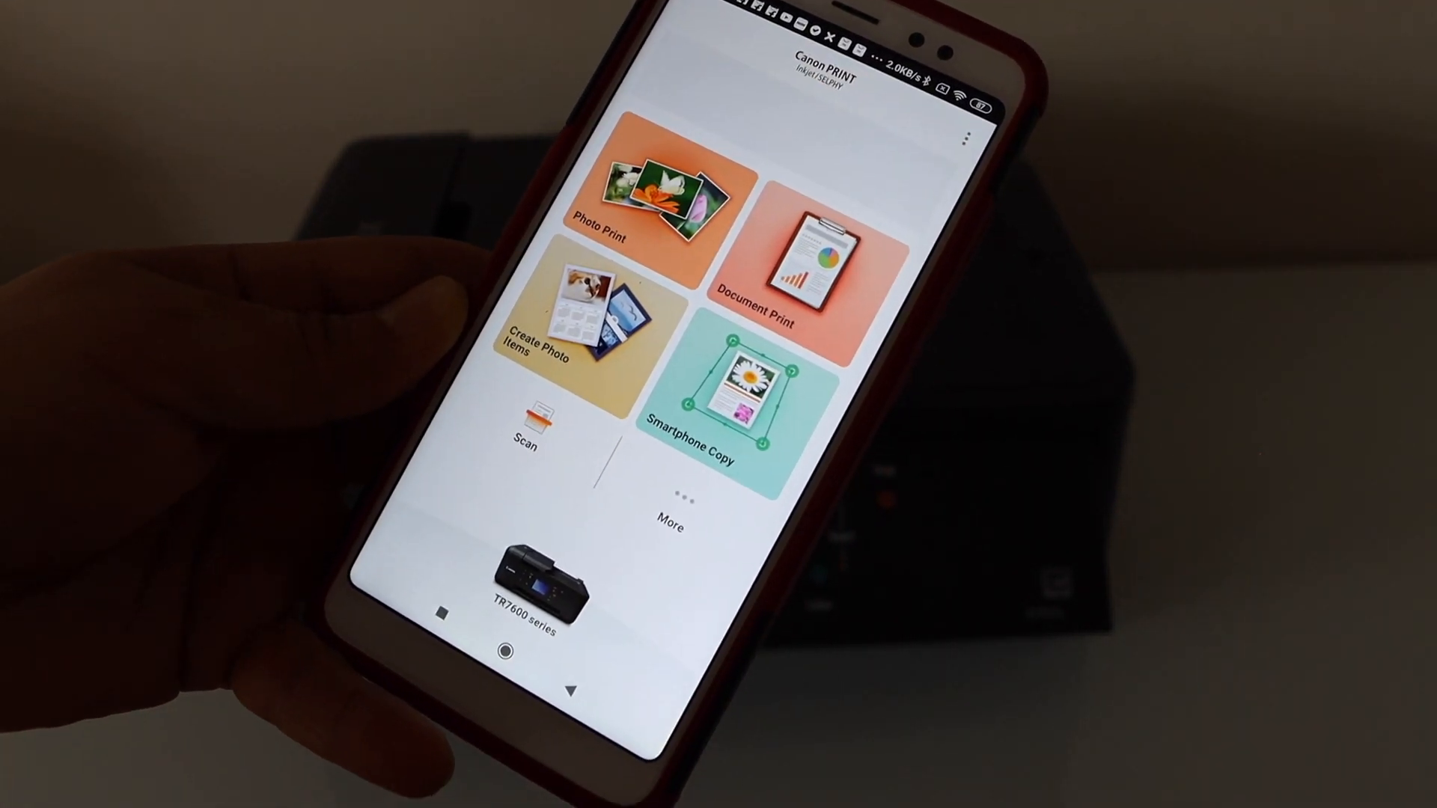